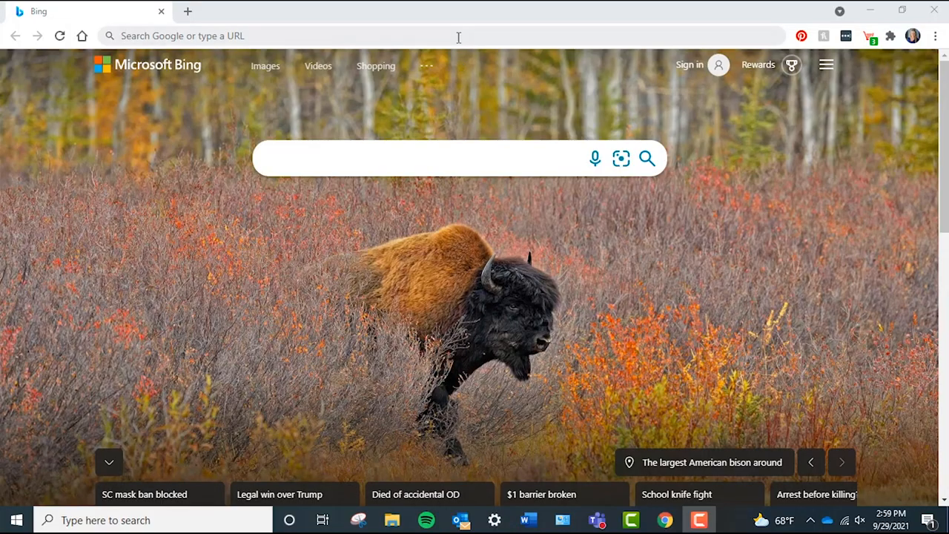
{"action": "type", "text": "http://izar"}
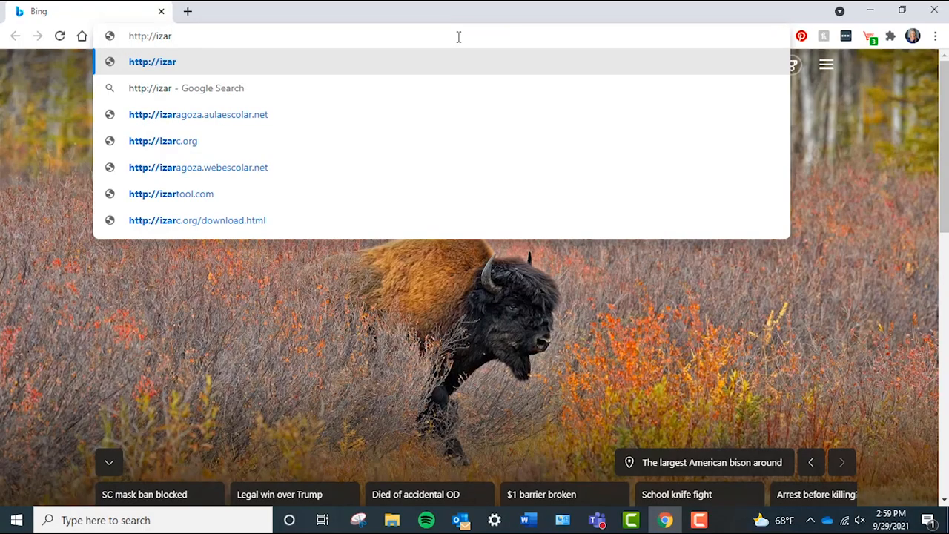
{"action": "type", "text": "-"}
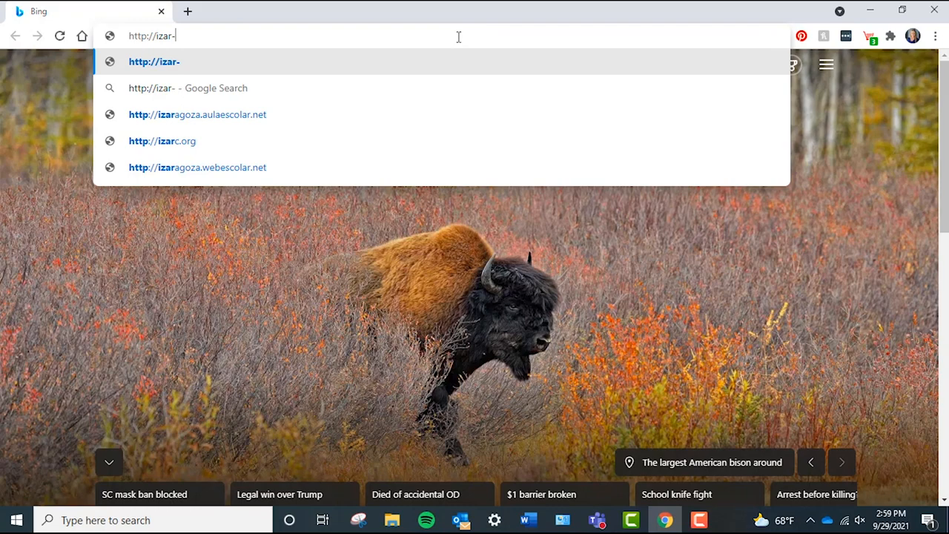
{"action": "type", "text": "95"}
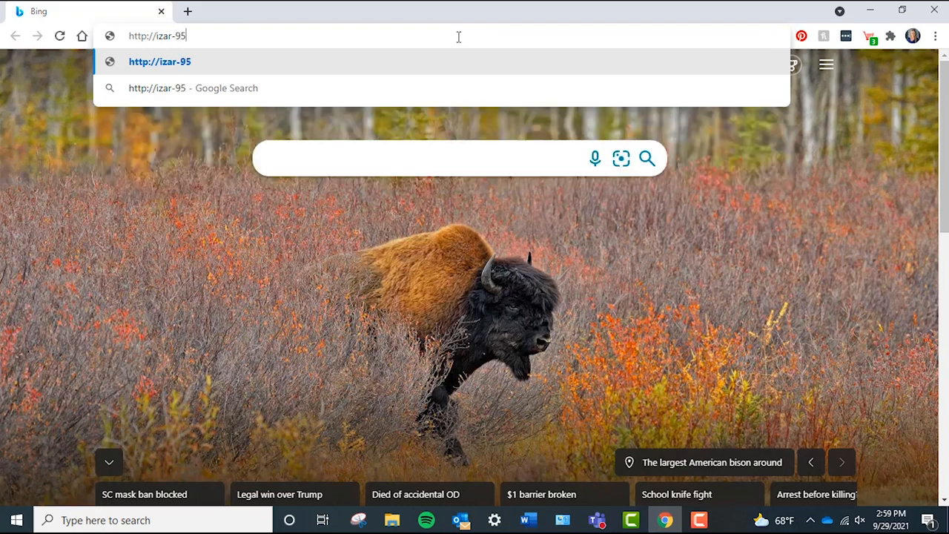
{"action": "type", "text": "b779"}
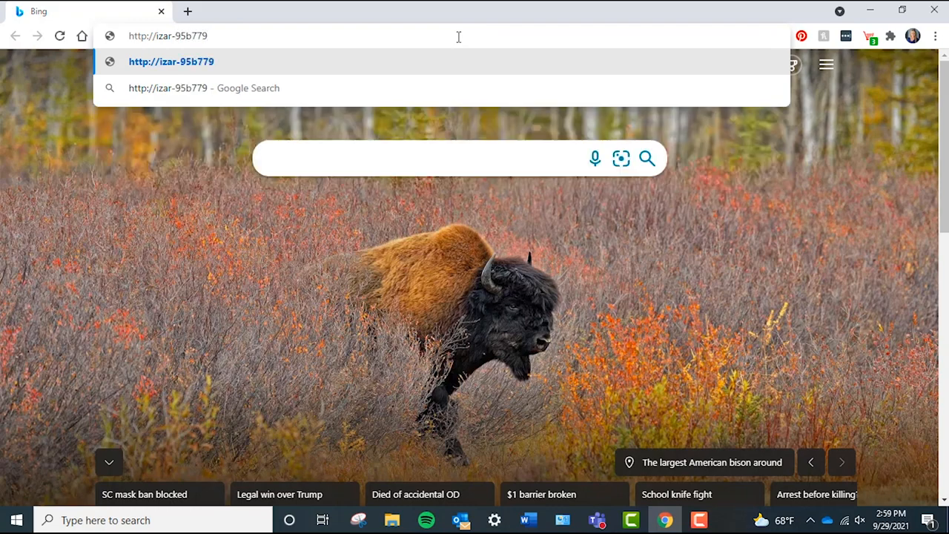
{"action": "type", "text": ".local/"}
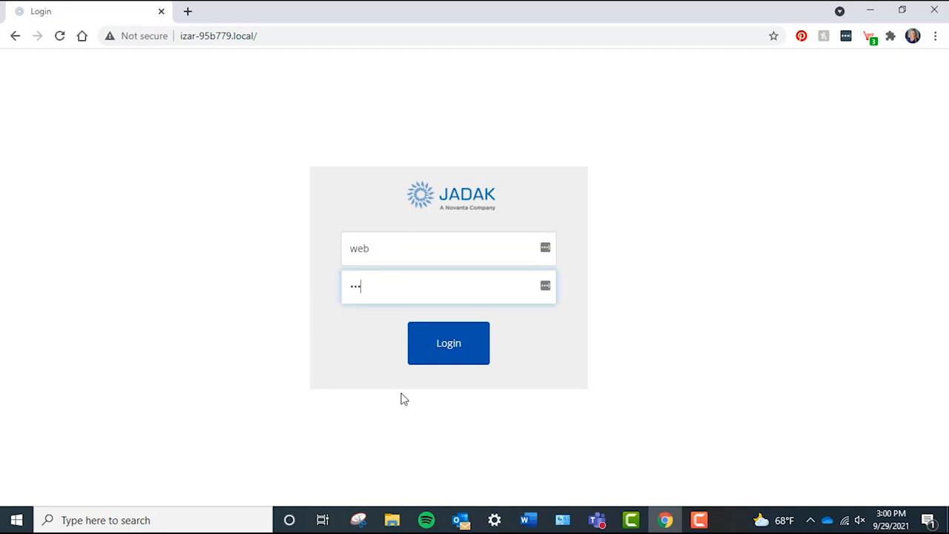
Step: Log in as user 'web' and view the Status page's indicators and version details
{"action": "left_click", "coordinate": [448, 342]}
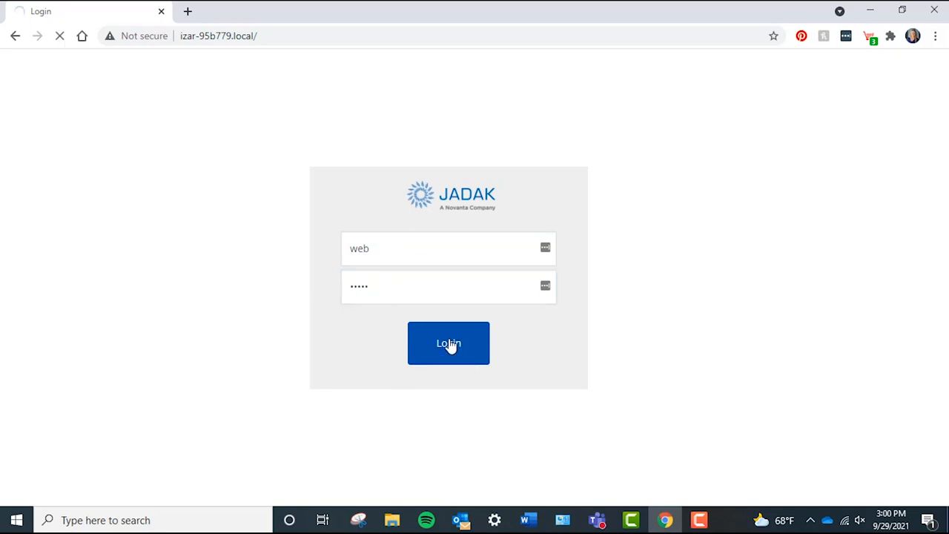
{"action": "left_click", "coordinate": [447, 343]}
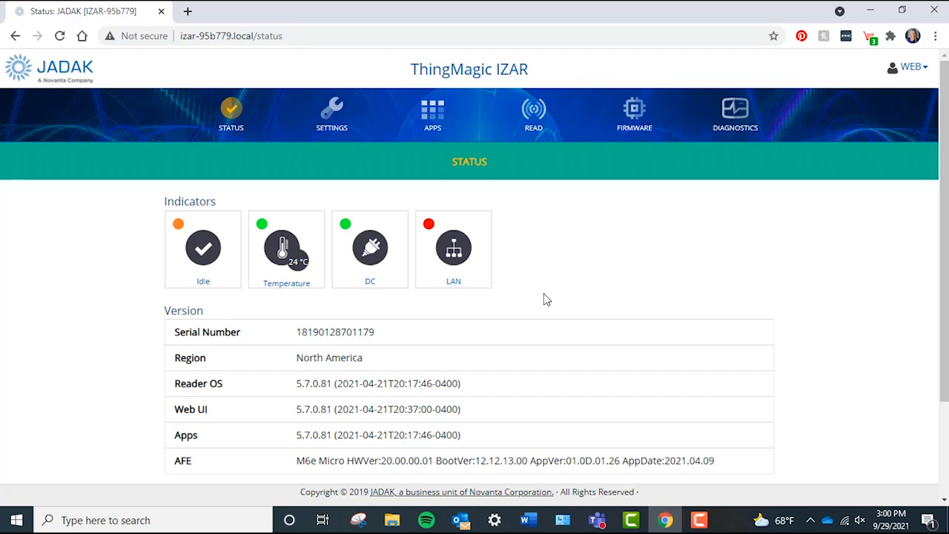
{"action": "mouse_move", "coordinate": [753, 370]}
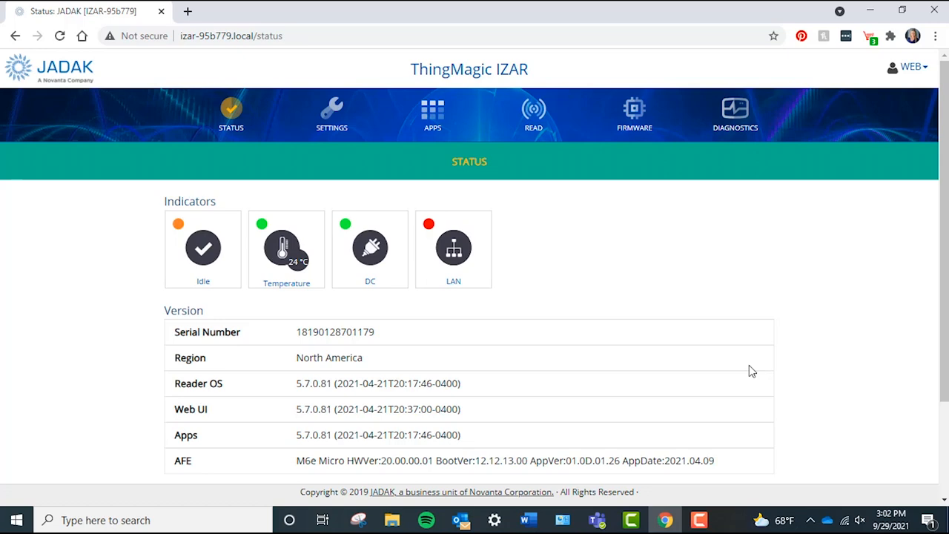
{"action": "scroll", "scroll_direction": "down", "scroll_amount": 3}
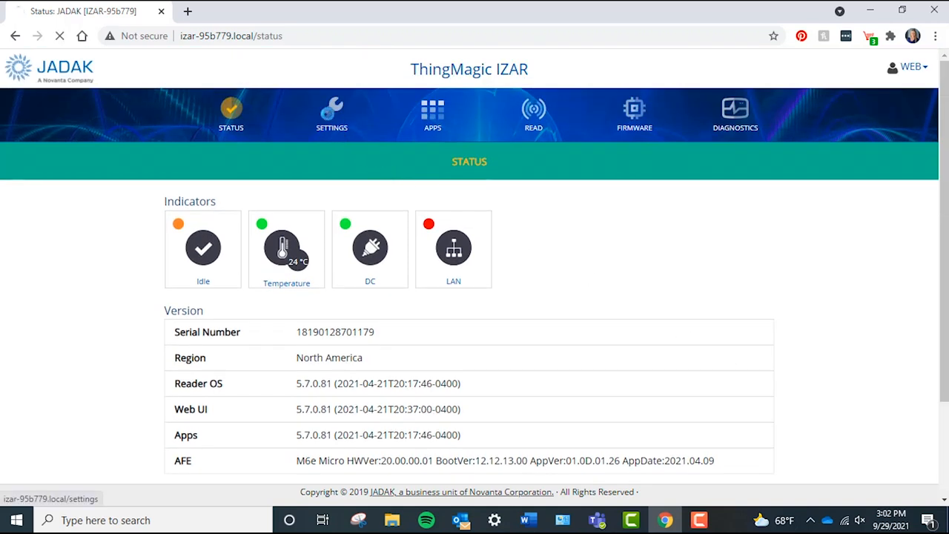
Step: Review the Ethernet Interface network settings and the reader antenna and power settings
{"action": "left_click", "coordinate": [332, 115]}
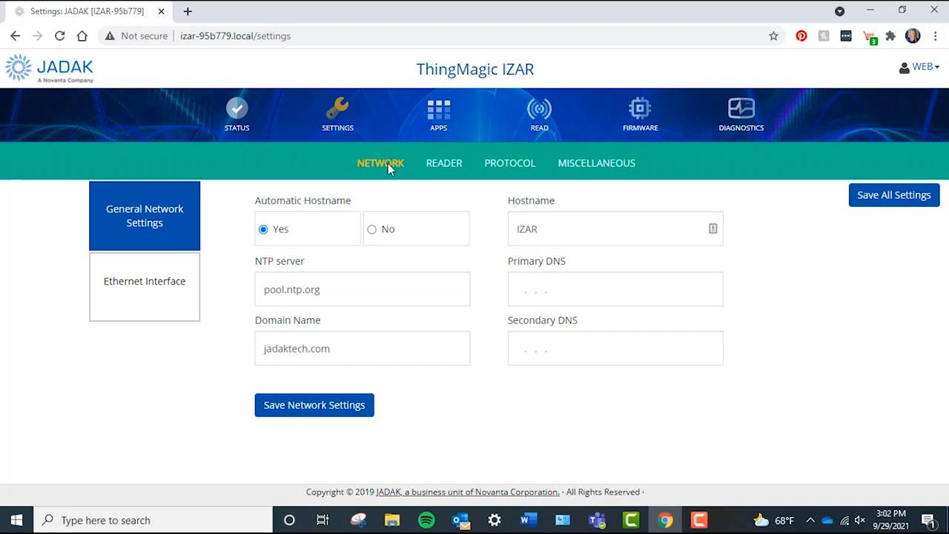
{"action": "mouse_move", "coordinate": [154, 236]}
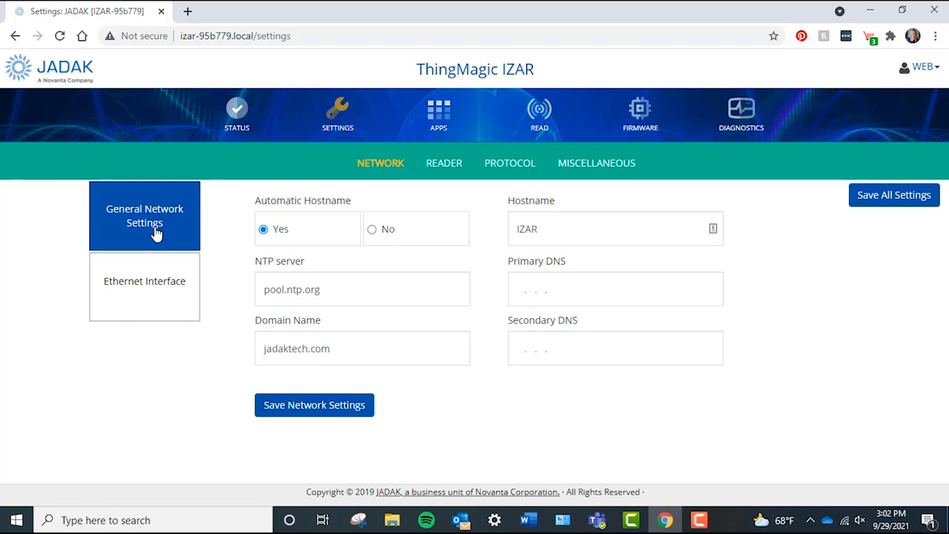
{"action": "mouse_move", "coordinate": [137, 280]}
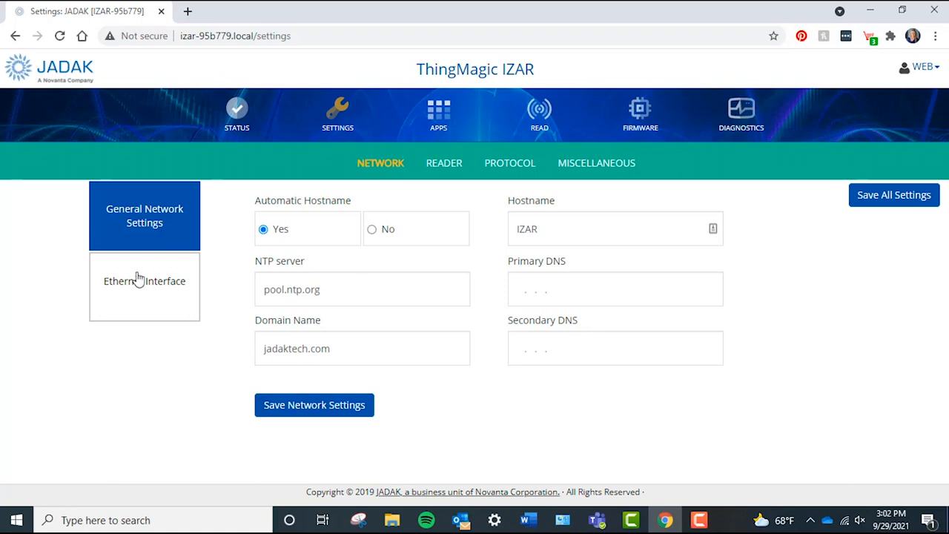
{"action": "left_click", "coordinate": [144, 280]}
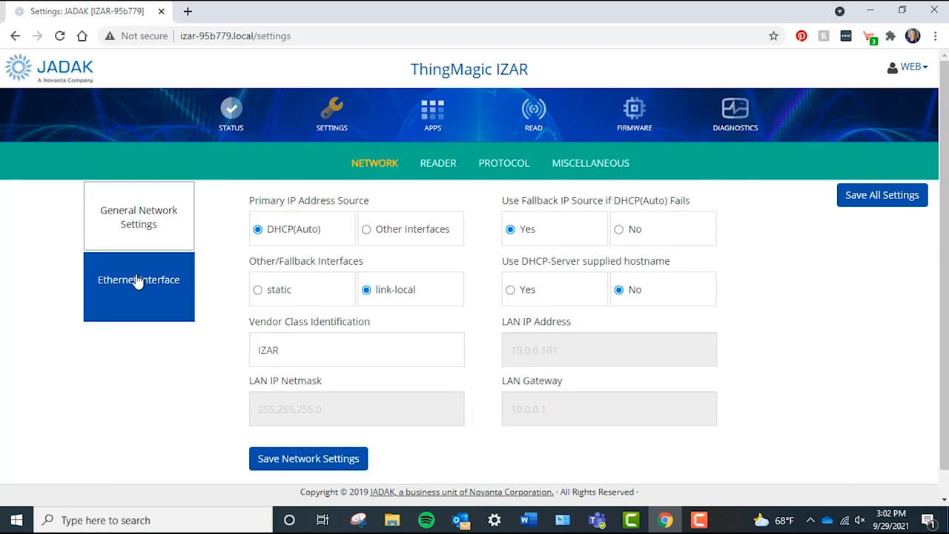
{"action": "left_click", "coordinate": [437, 162]}
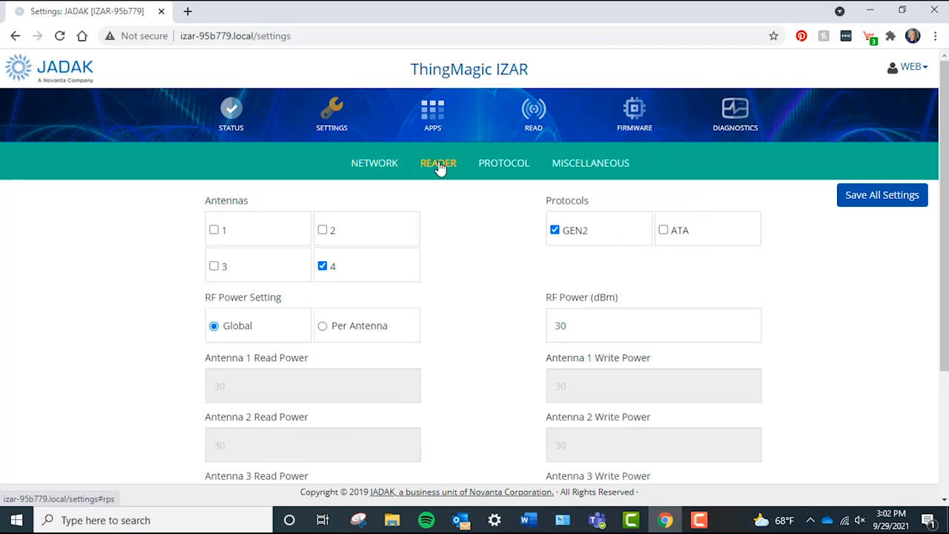
{"action": "scroll", "scroll_direction": "down", "scroll_amount": 3}
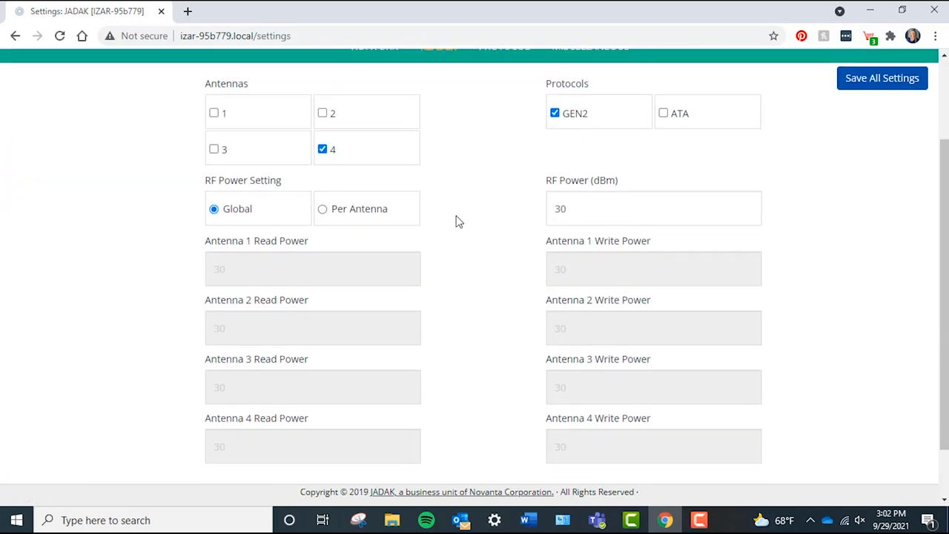
{"action": "scroll", "scroll_direction": "down", "scroll_amount": 3}
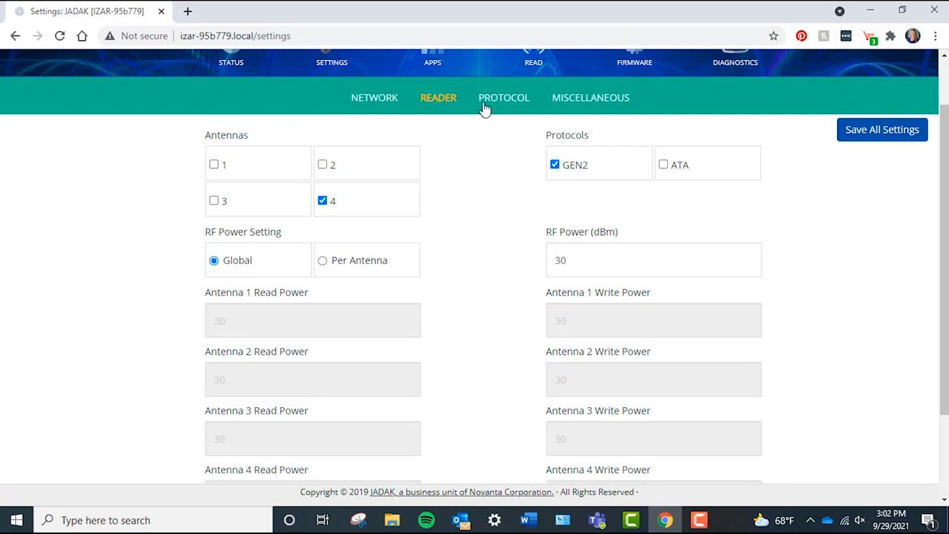
Step: Review the protocol Tag Population settings and the Miscellaneous settings without changes
{"action": "left_click", "coordinate": [505, 97]}
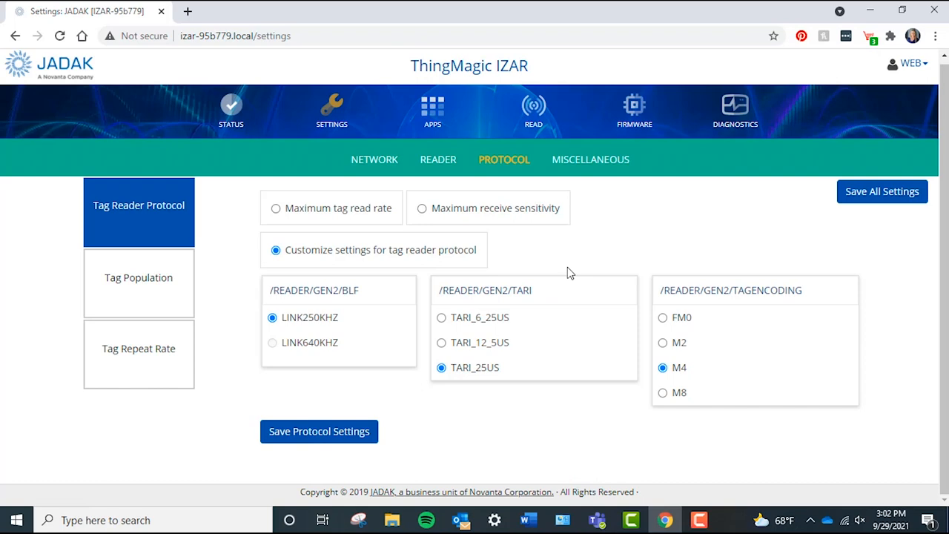
{"action": "left_click", "coordinate": [139, 277]}
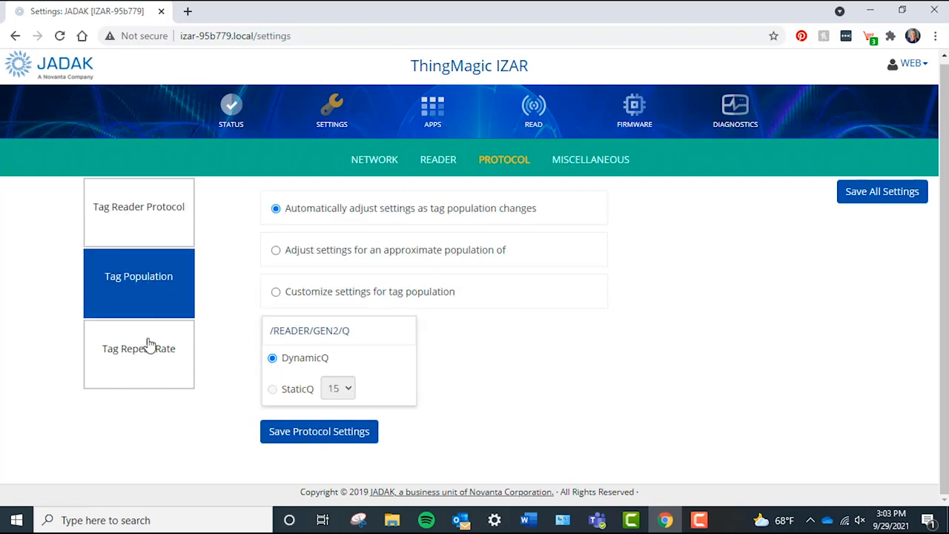
{"action": "left_click", "coordinate": [140, 205]}
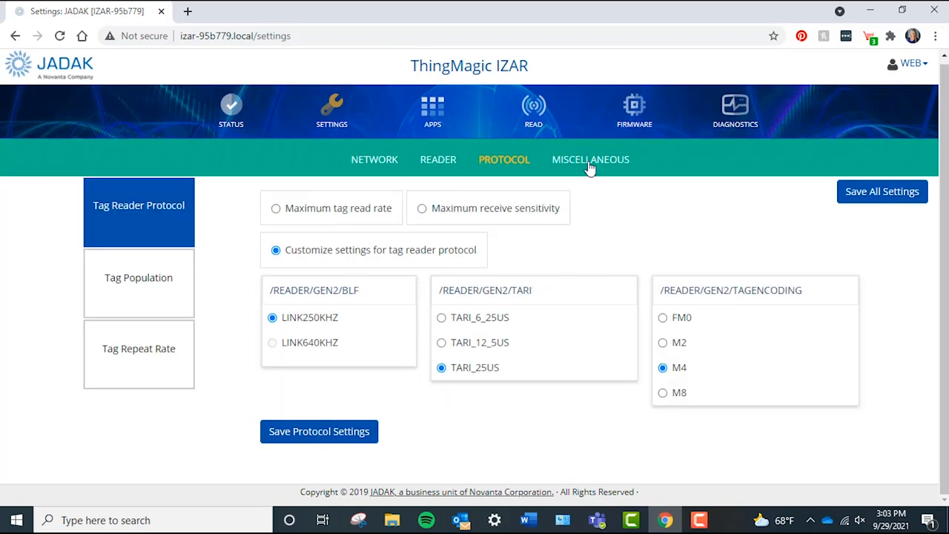
{"action": "left_click", "coordinate": [590, 159]}
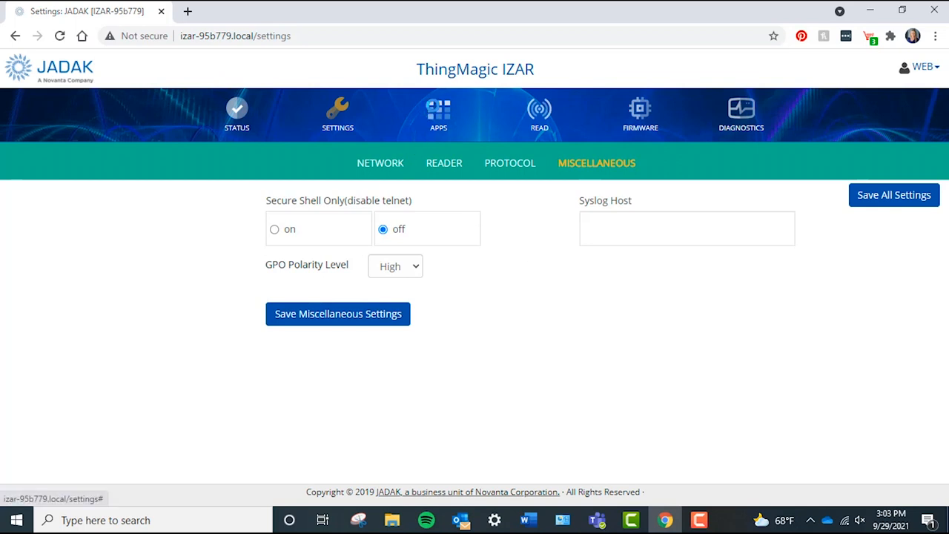
Step: Compare the Keyboard Wedge and RainStream app configurations on the Apps page
{"action": "left_click", "coordinate": [439, 112]}
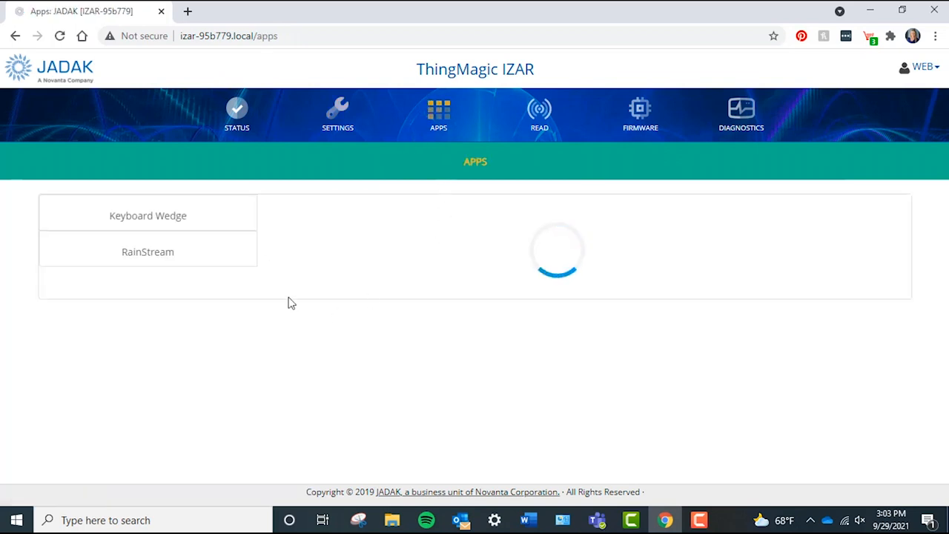
{"action": "left_click", "coordinate": [148, 215]}
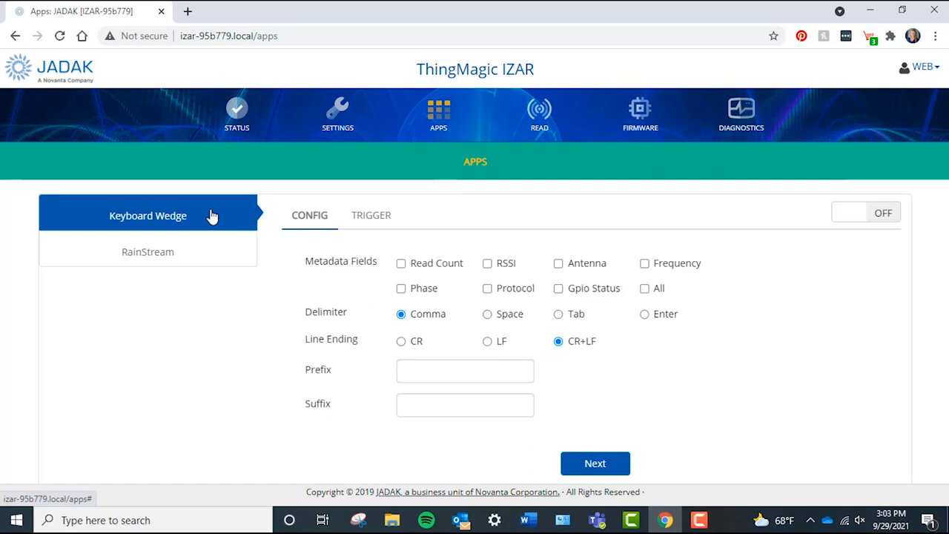
{"action": "mouse_move", "coordinate": [200, 258]}
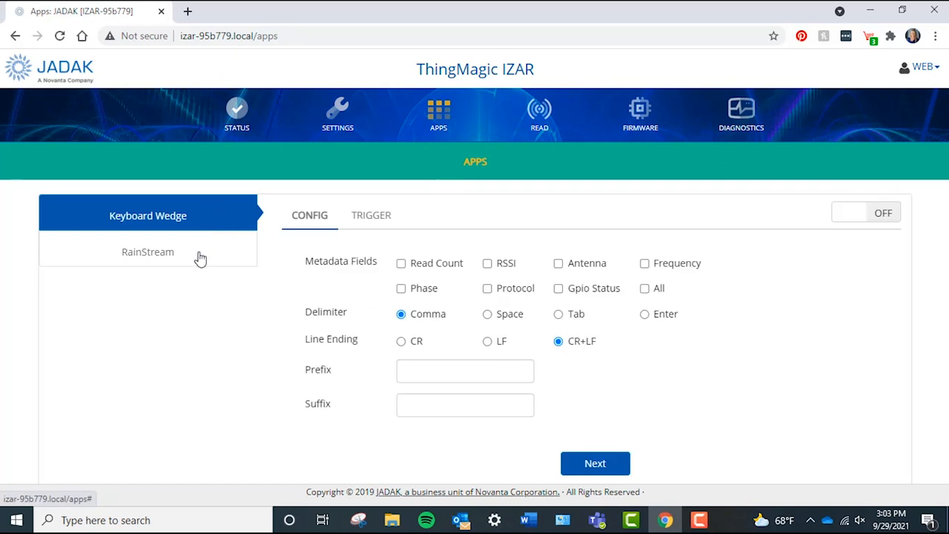
{"action": "left_click", "coordinate": [148, 252]}
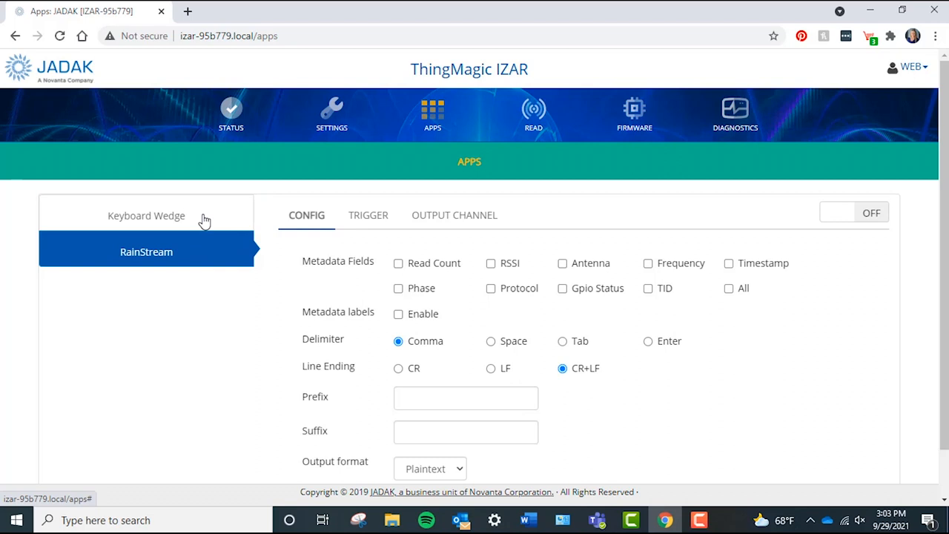
{"action": "left_click", "coordinate": [145, 215]}
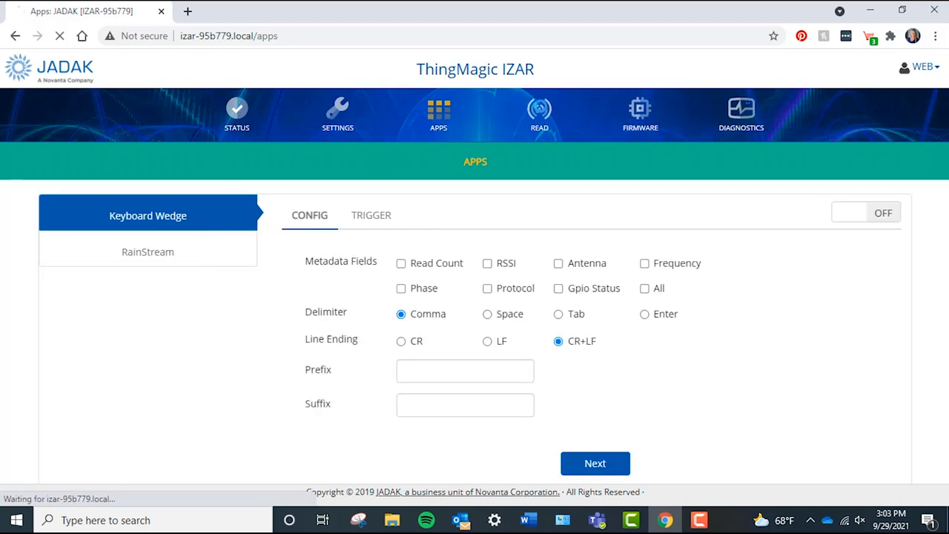
Step: Glance at the tag Read page, then view the Firmware version details
{"action": "left_click", "coordinate": [540, 115]}
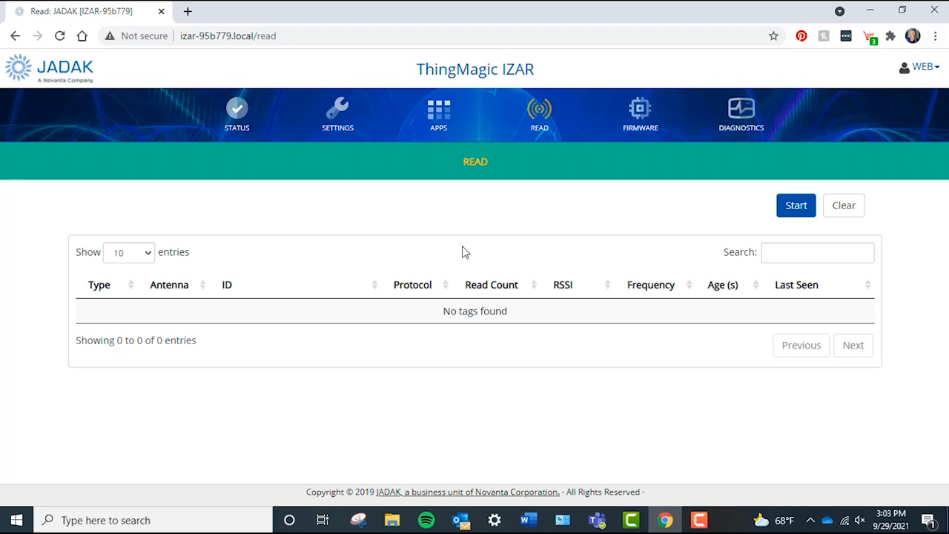
{"action": "mouse_move", "coordinate": [641, 113]}
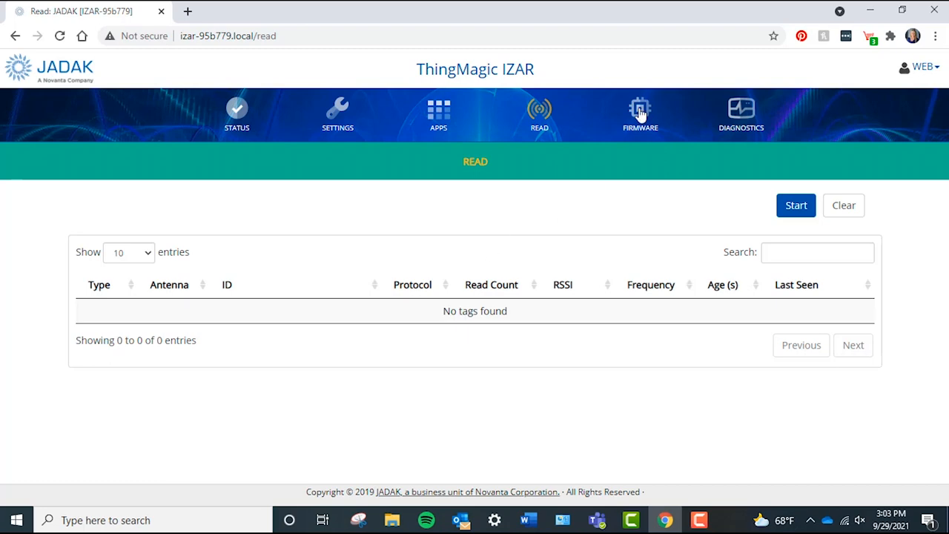
{"action": "left_click", "coordinate": [641, 111]}
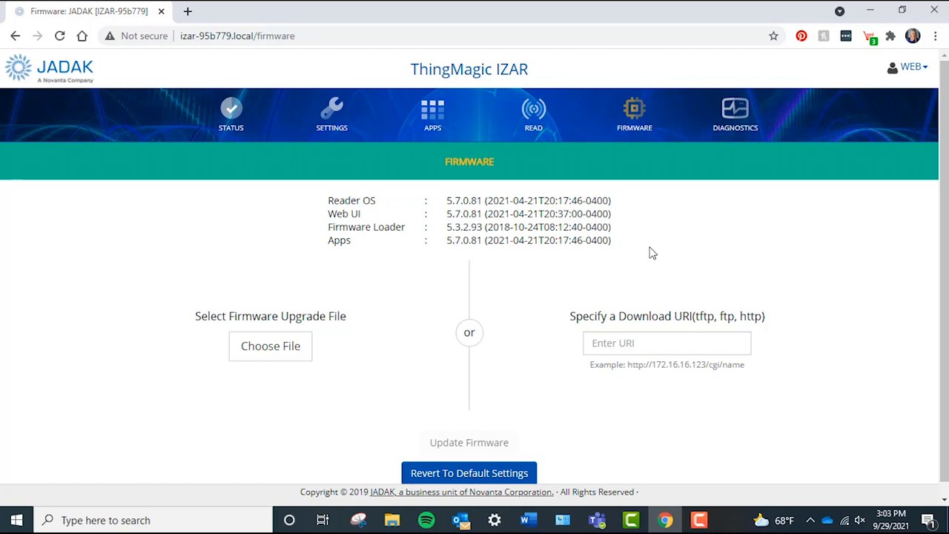
{"action": "mouse_move", "coordinate": [717, 126]}
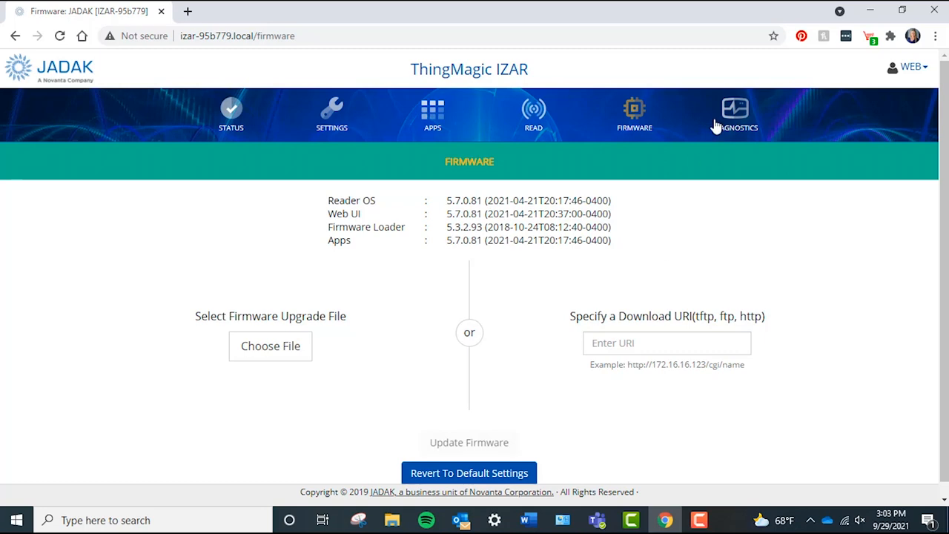
Step: Review the Diagnostics info and Regulatory Test options, then return to the Read page
{"action": "left_click", "coordinate": [736, 115]}
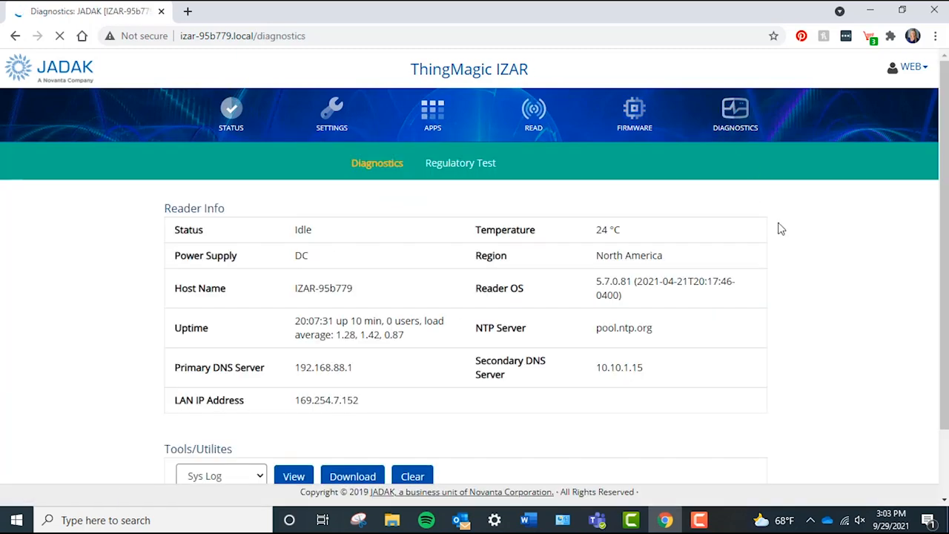
{"action": "scroll", "scroll_direction": "down", "scroll_amount": 3}
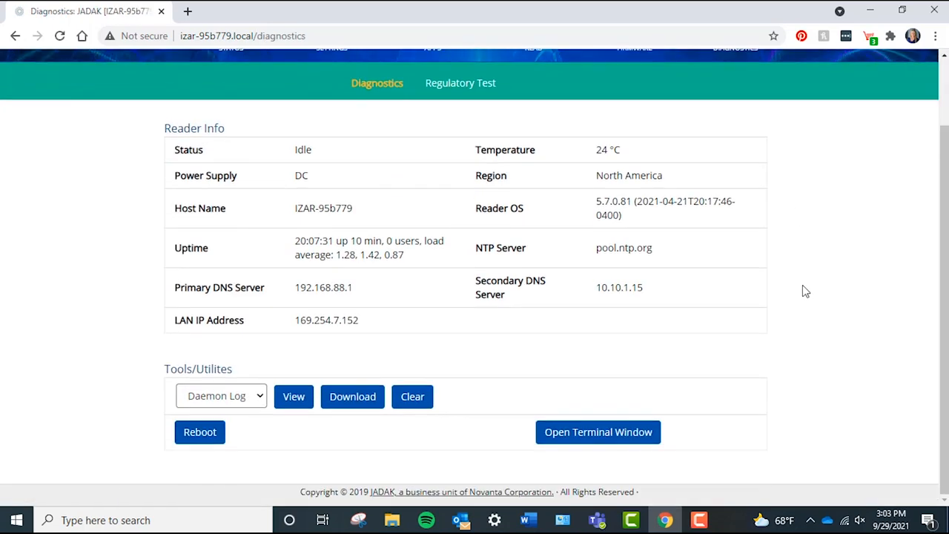
{"action": "mouse_move", "coordinate": [459, 83]}
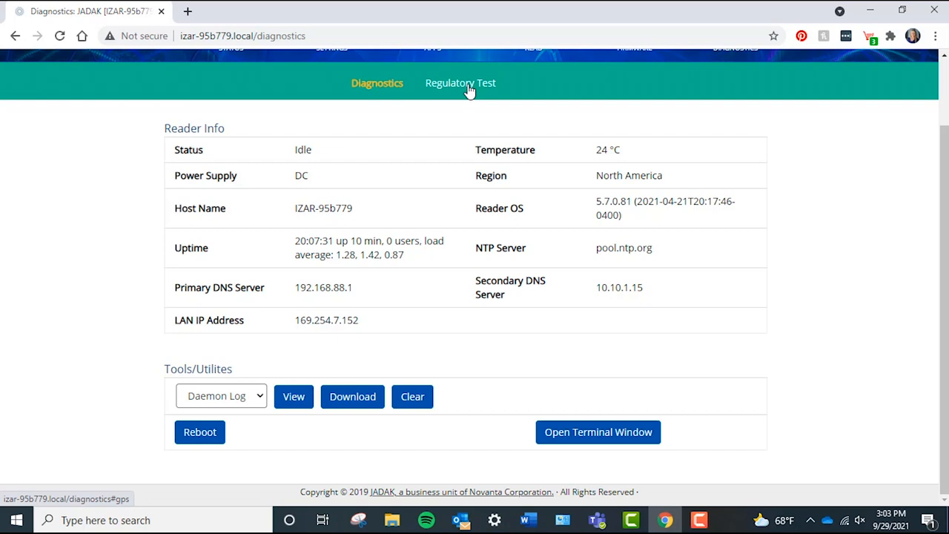
{"action": "left_click", "coordinate": [460, 83]}
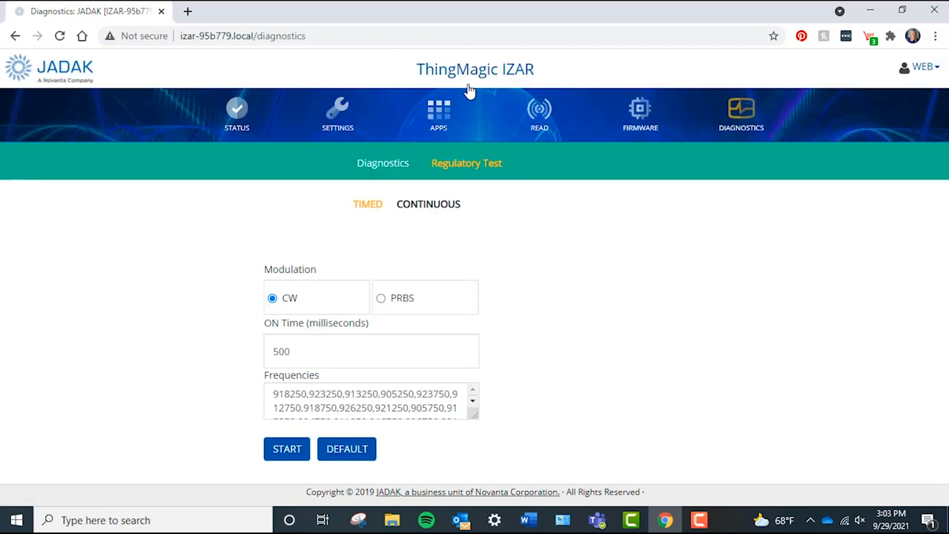
{"action": "left_click", "coordinate": [377, 161]}
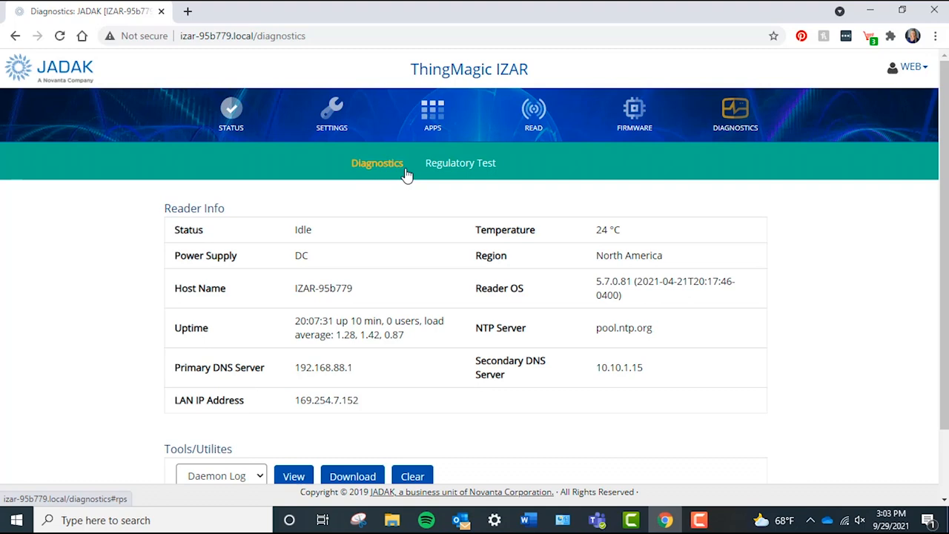
{"action": "mouse_move", "coordinate": [457, 214]}
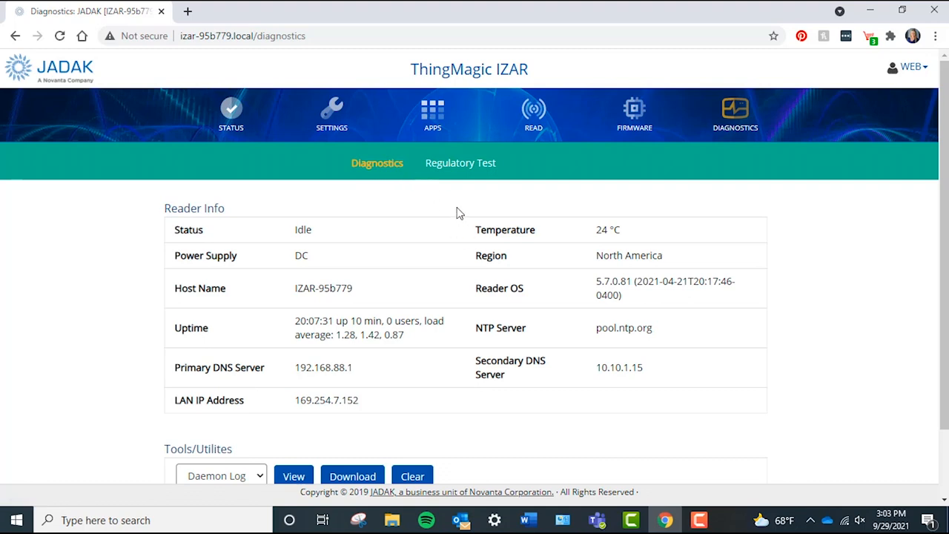
{"action": "left_click", "coordinate": [533, 116]}
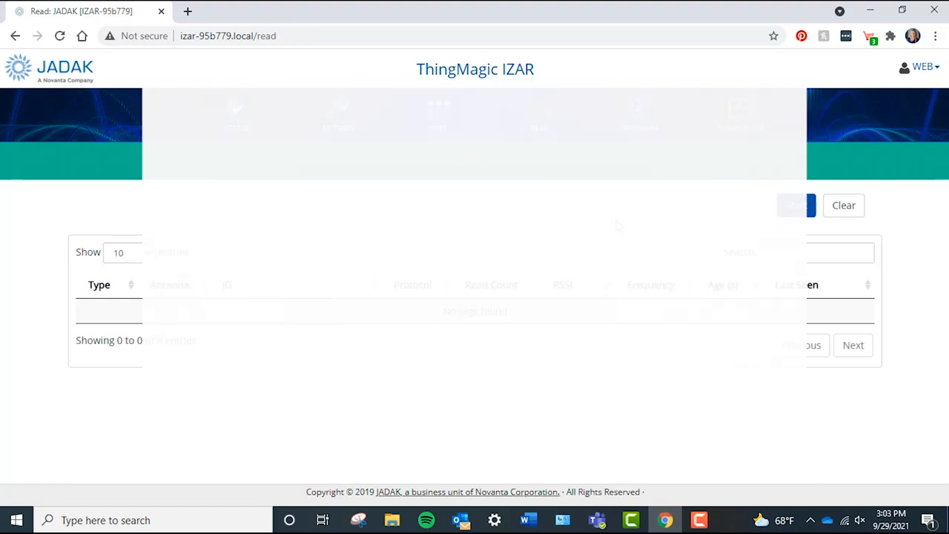
Step: Bring up the Reader settings showing antenna 4 and Gen2 protocol enabled
{"action": "left_click", "coordinate": [333, 116]}
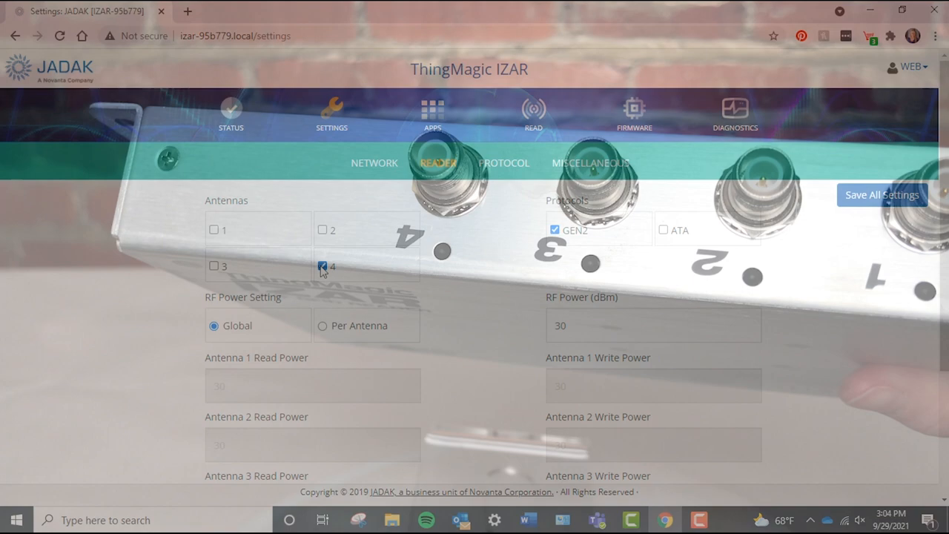
Step: Save all reader settings with antenna 4 and Gen2, confirmed by the Success dialog
{"action": "left_click", "coordinate": [881, 195]}
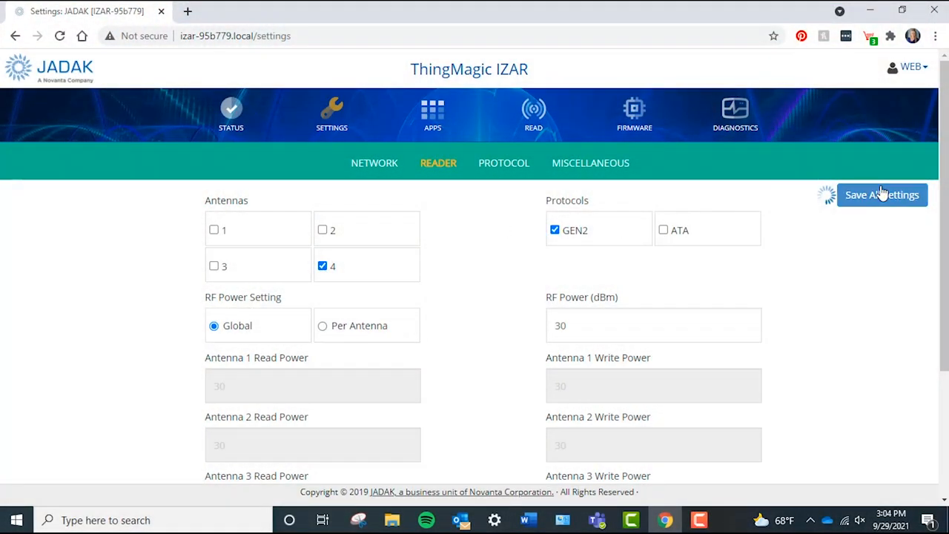
{"action": "left_click", "coordinate": [881, 194]}
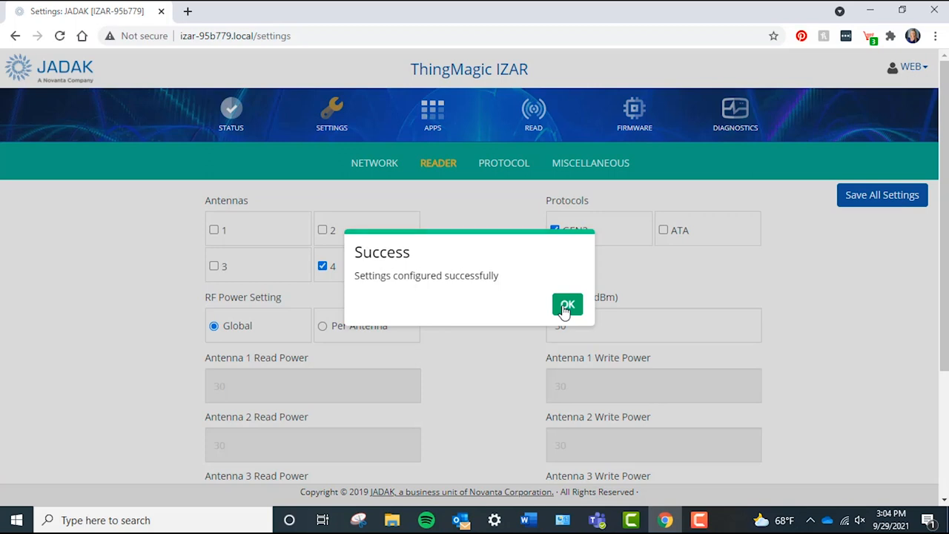
Step: Dismiss the confirmation and start a tag read listing Gen2 tags on antenna 4 (57 unique)
{"action": "left_click", "coordinate": [566, 305]}
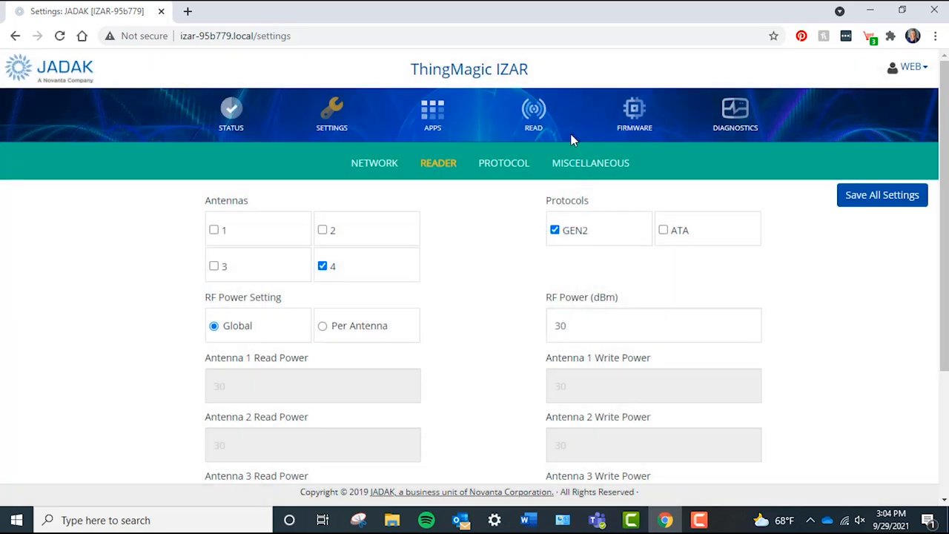
{"action": "left_click", "coordinate": [534, 111]}
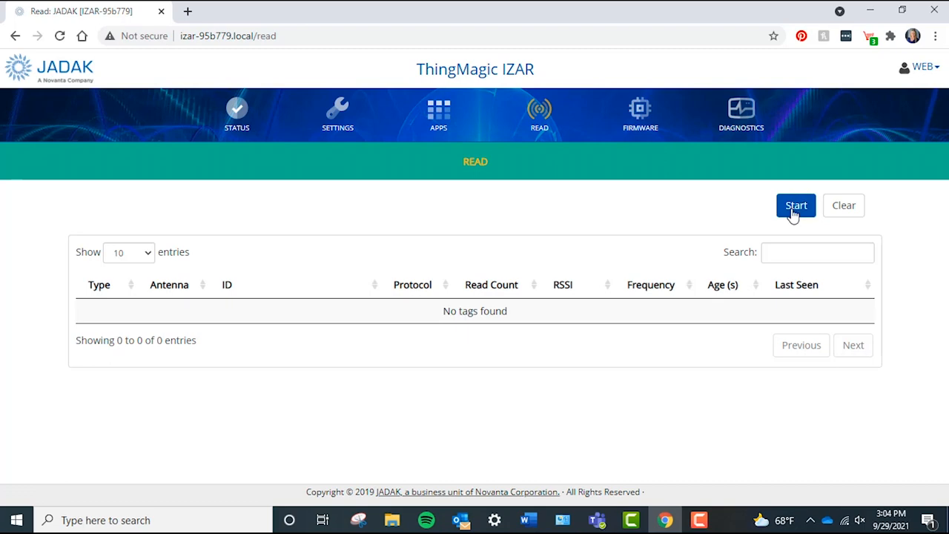
{"action": "left_click", "coordinate": [797, 205]}
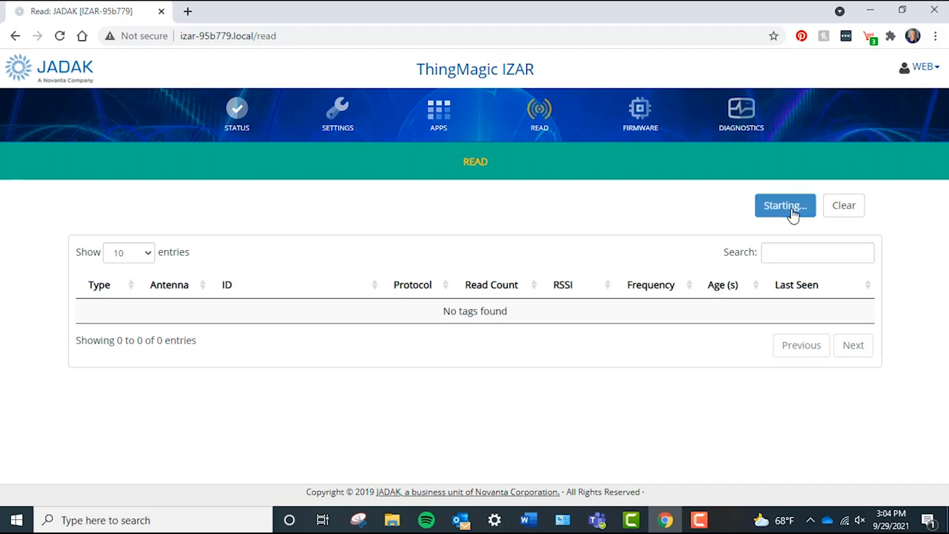
{"action": "left_click", "coordinate": [785, 205]}
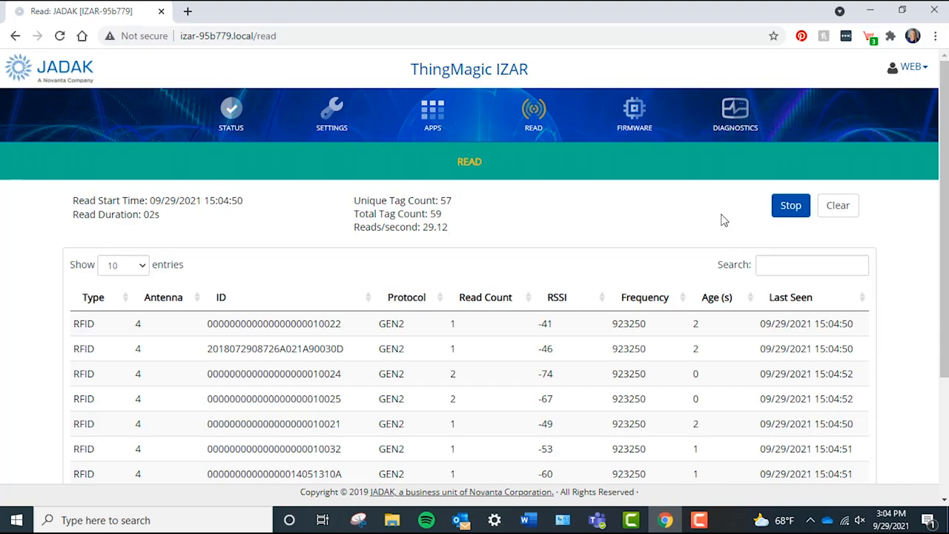